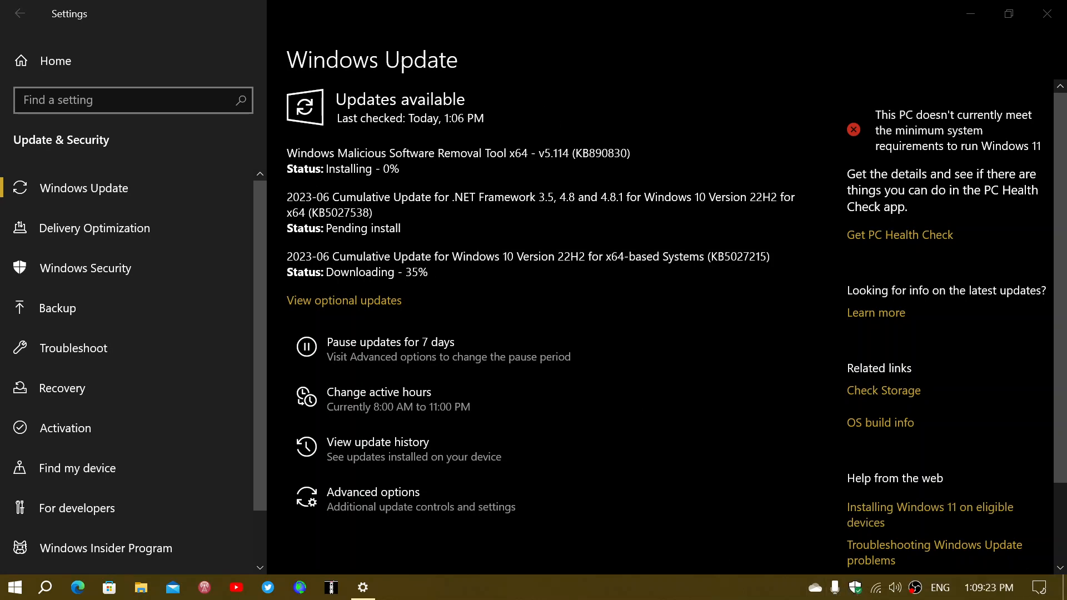
mouse_move(688, 379)
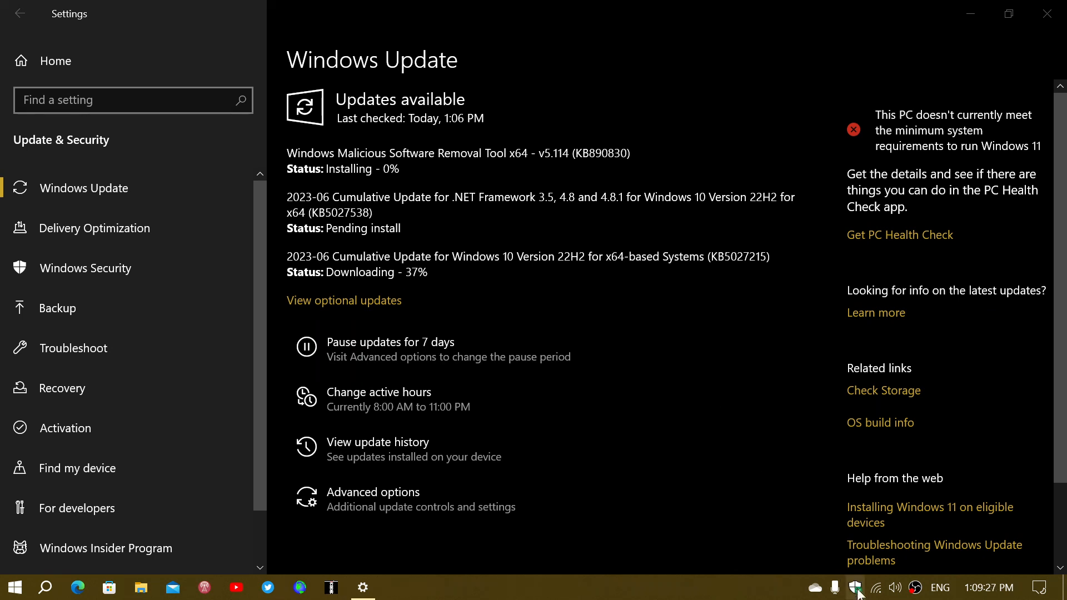
mouse_move(855, 587)
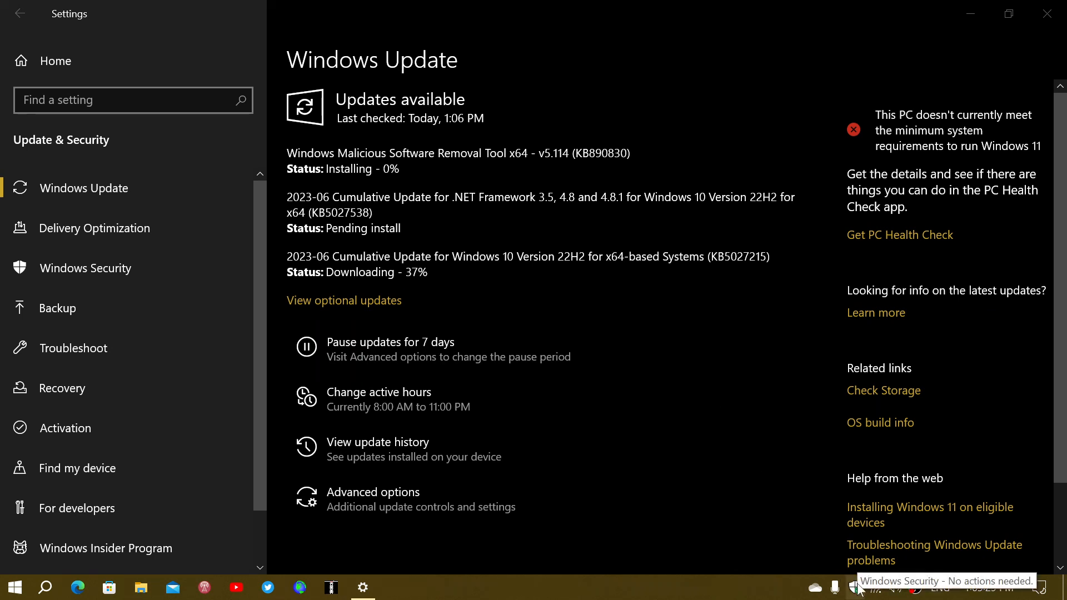